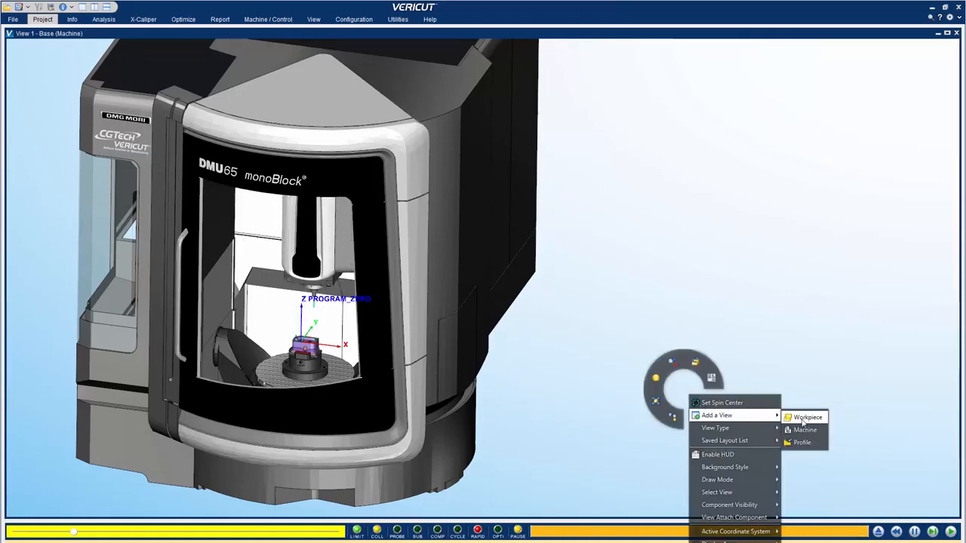
Step: Add a Workpiece view to the right of the DMU65 machine view, and select Stock in the Project Tree
click(808, 417)
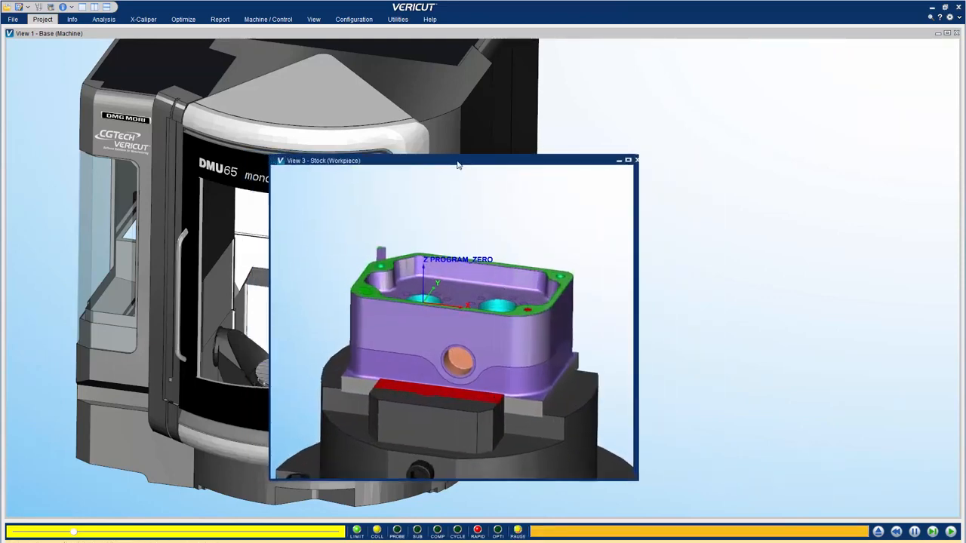
drag(457, 160, 740, 183)
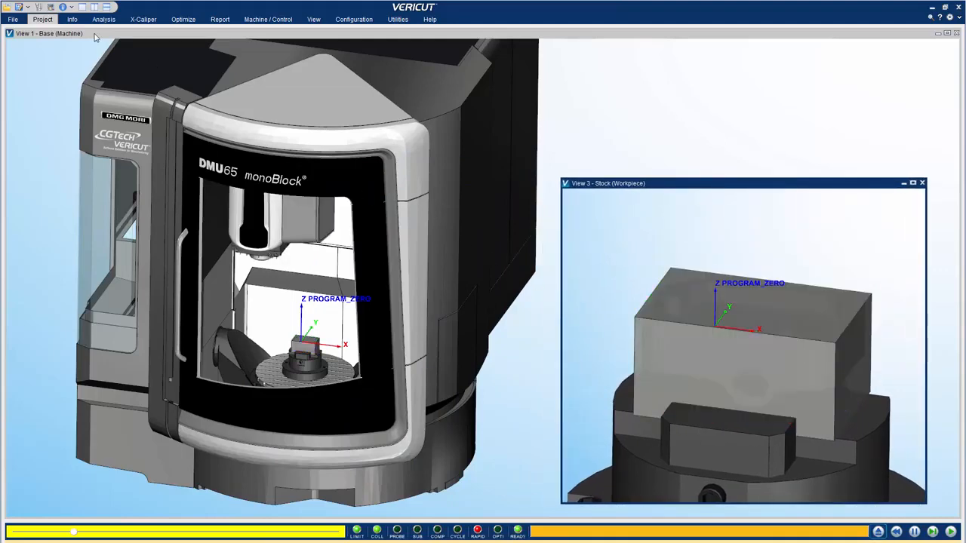
click(42, 19)
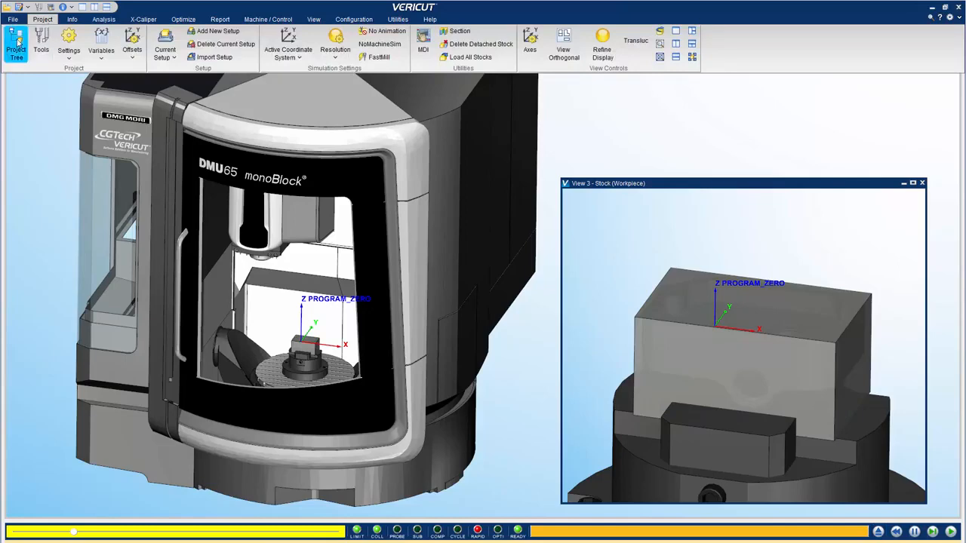
click(16, 43)
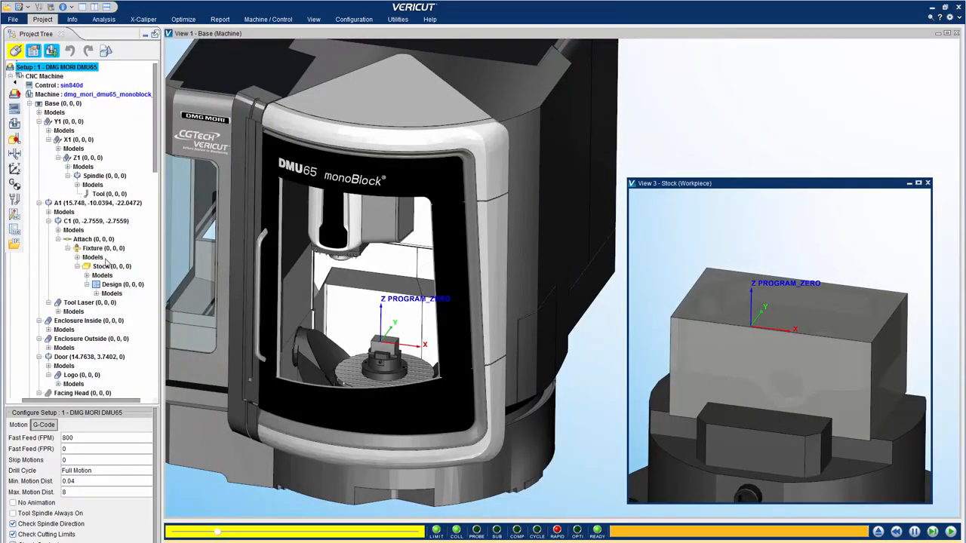
click(112, 266)
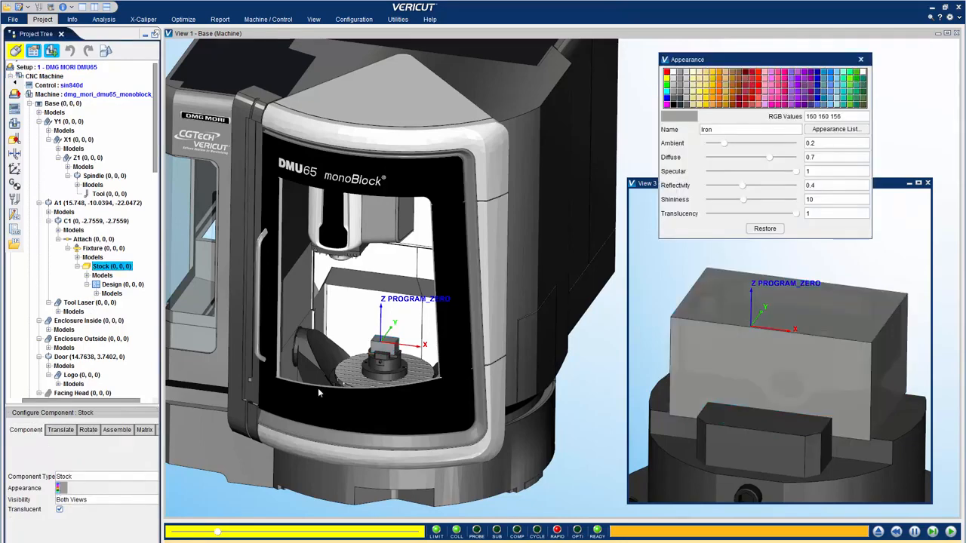
Step: Set the stock's translucency to 0.5, colour it light blue, and show the Appearance List
drag(762, 59, 778, 16)
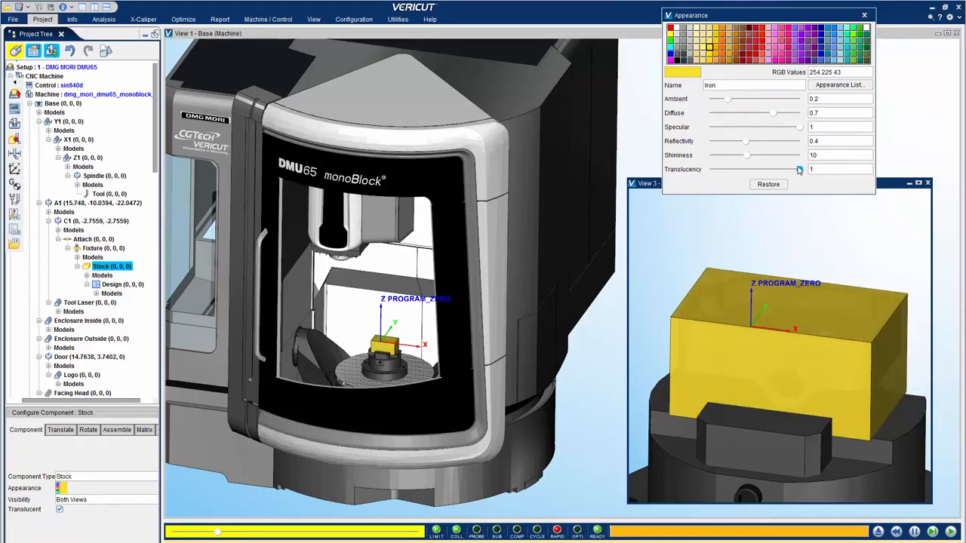
drag(800, 168, 753, 169)
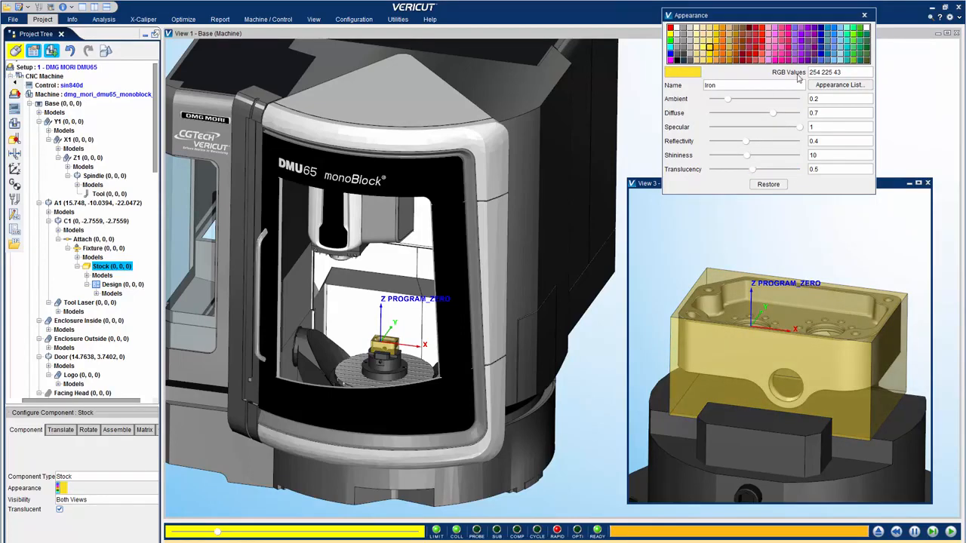
click(794, 47)
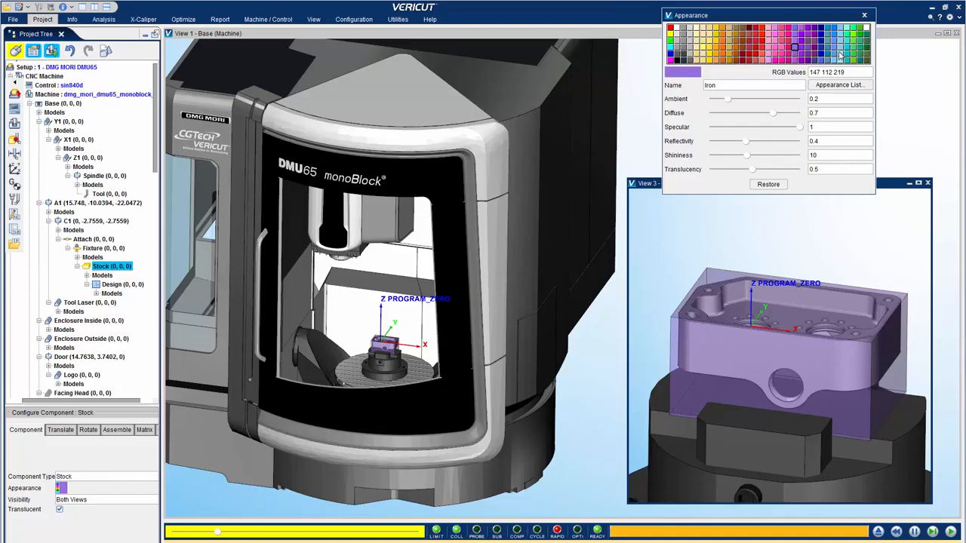
click(834, 52)
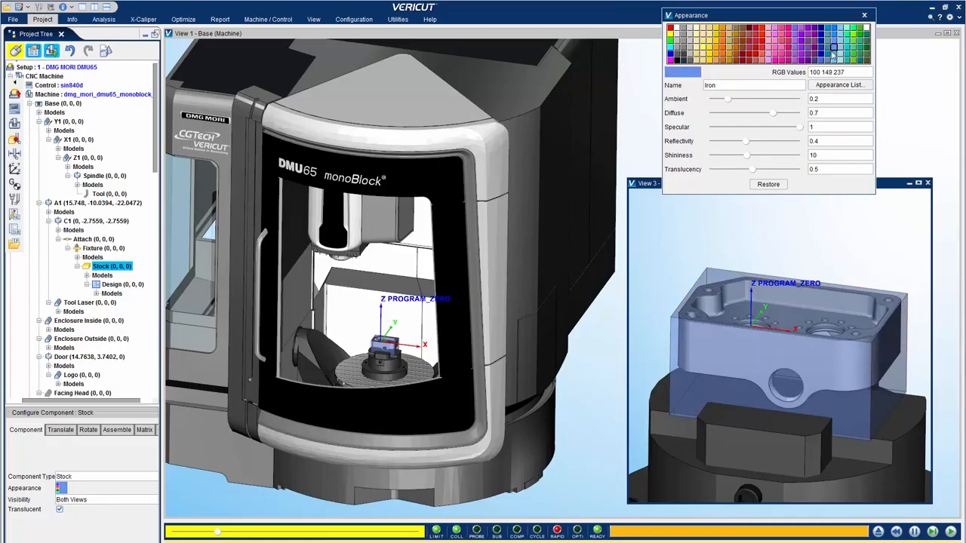
click(838, 85)
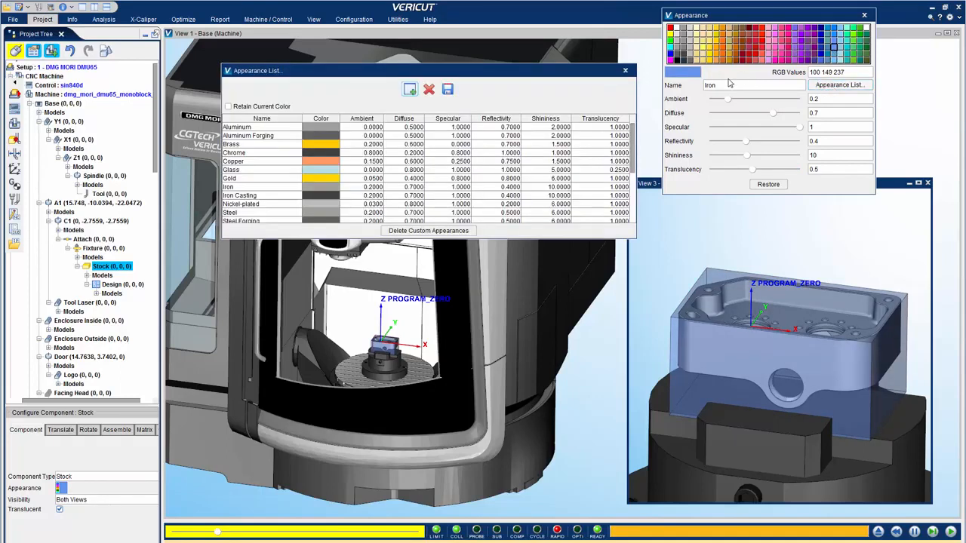
Step: Apply the Aluminum preset, set translucency to 0.39, then switch to Aluminum Forging
click(236, 126)
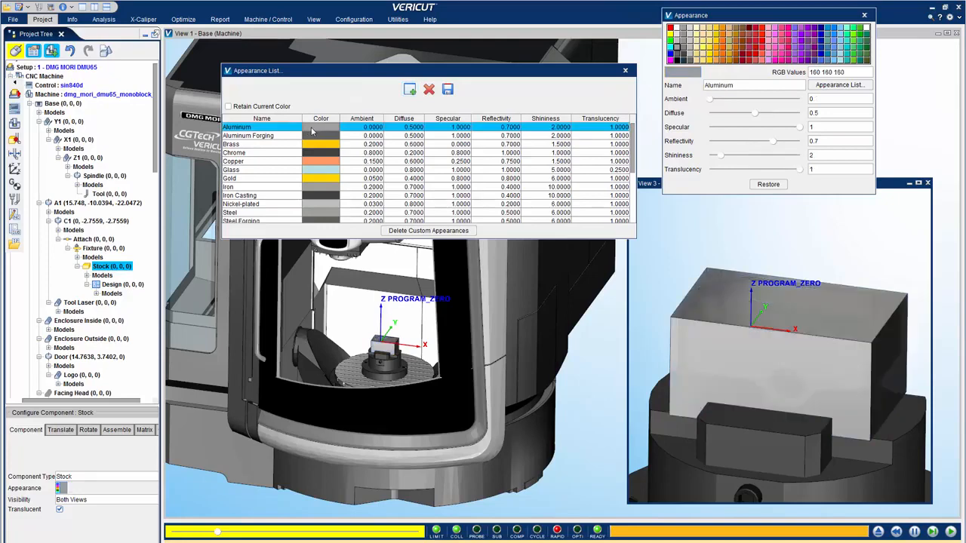
drag(796, 169, 743, 169)
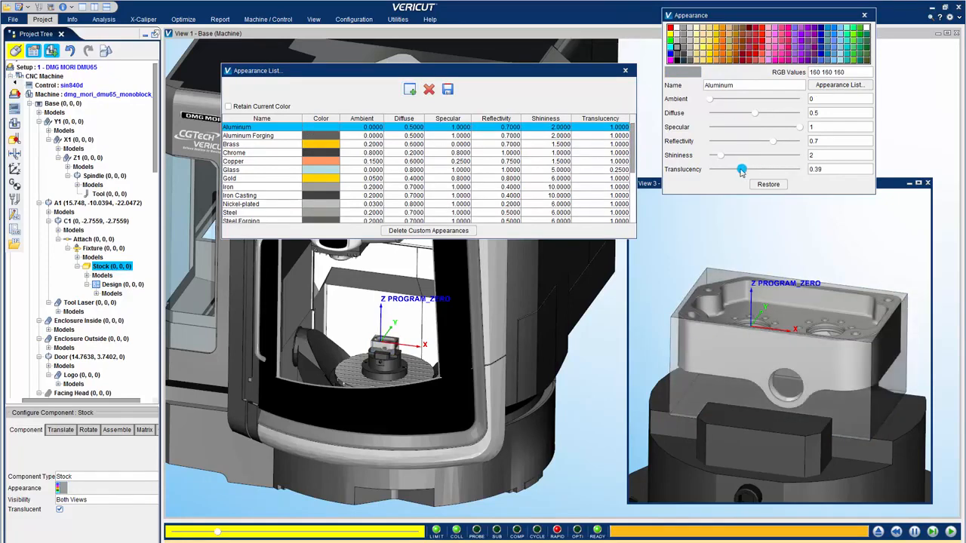
click(249, 135)
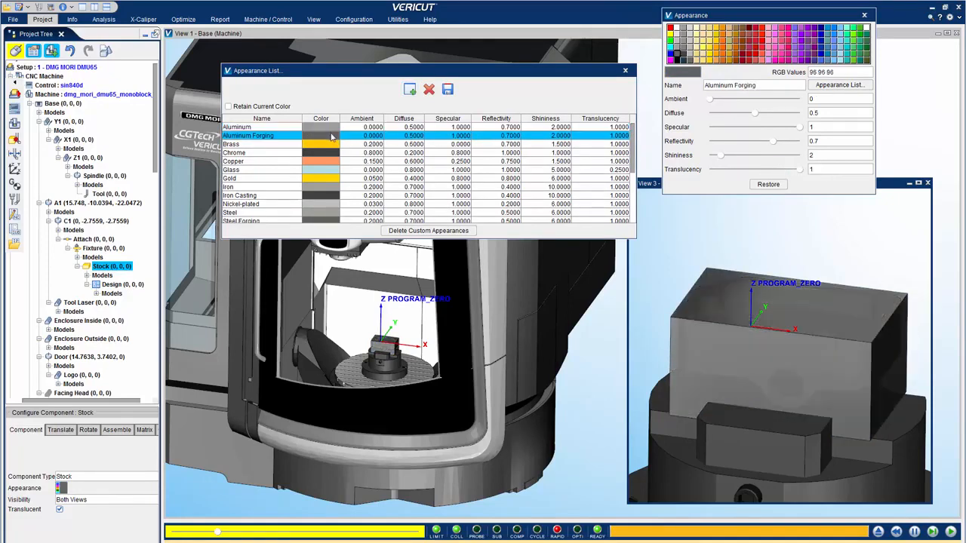